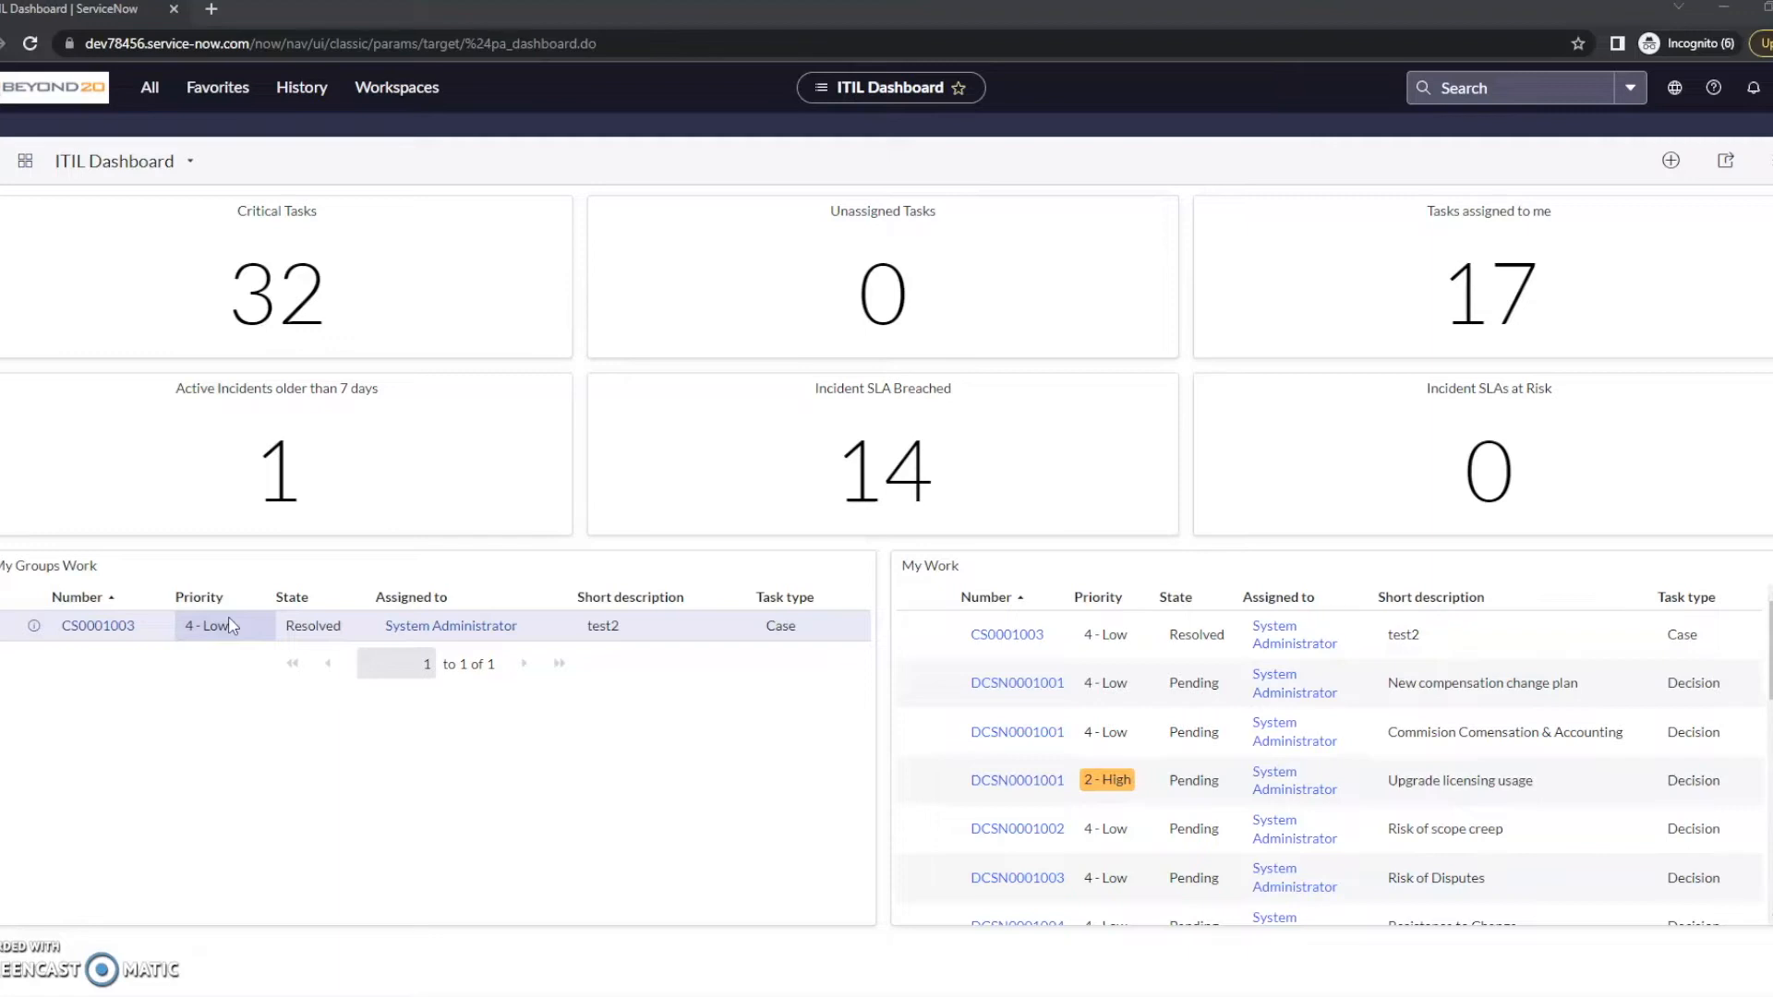
Step: Reach the System Properties list via sys_properties.list in the All navigator filter
{"action": "left_click", "coordinate": [149, 87]}
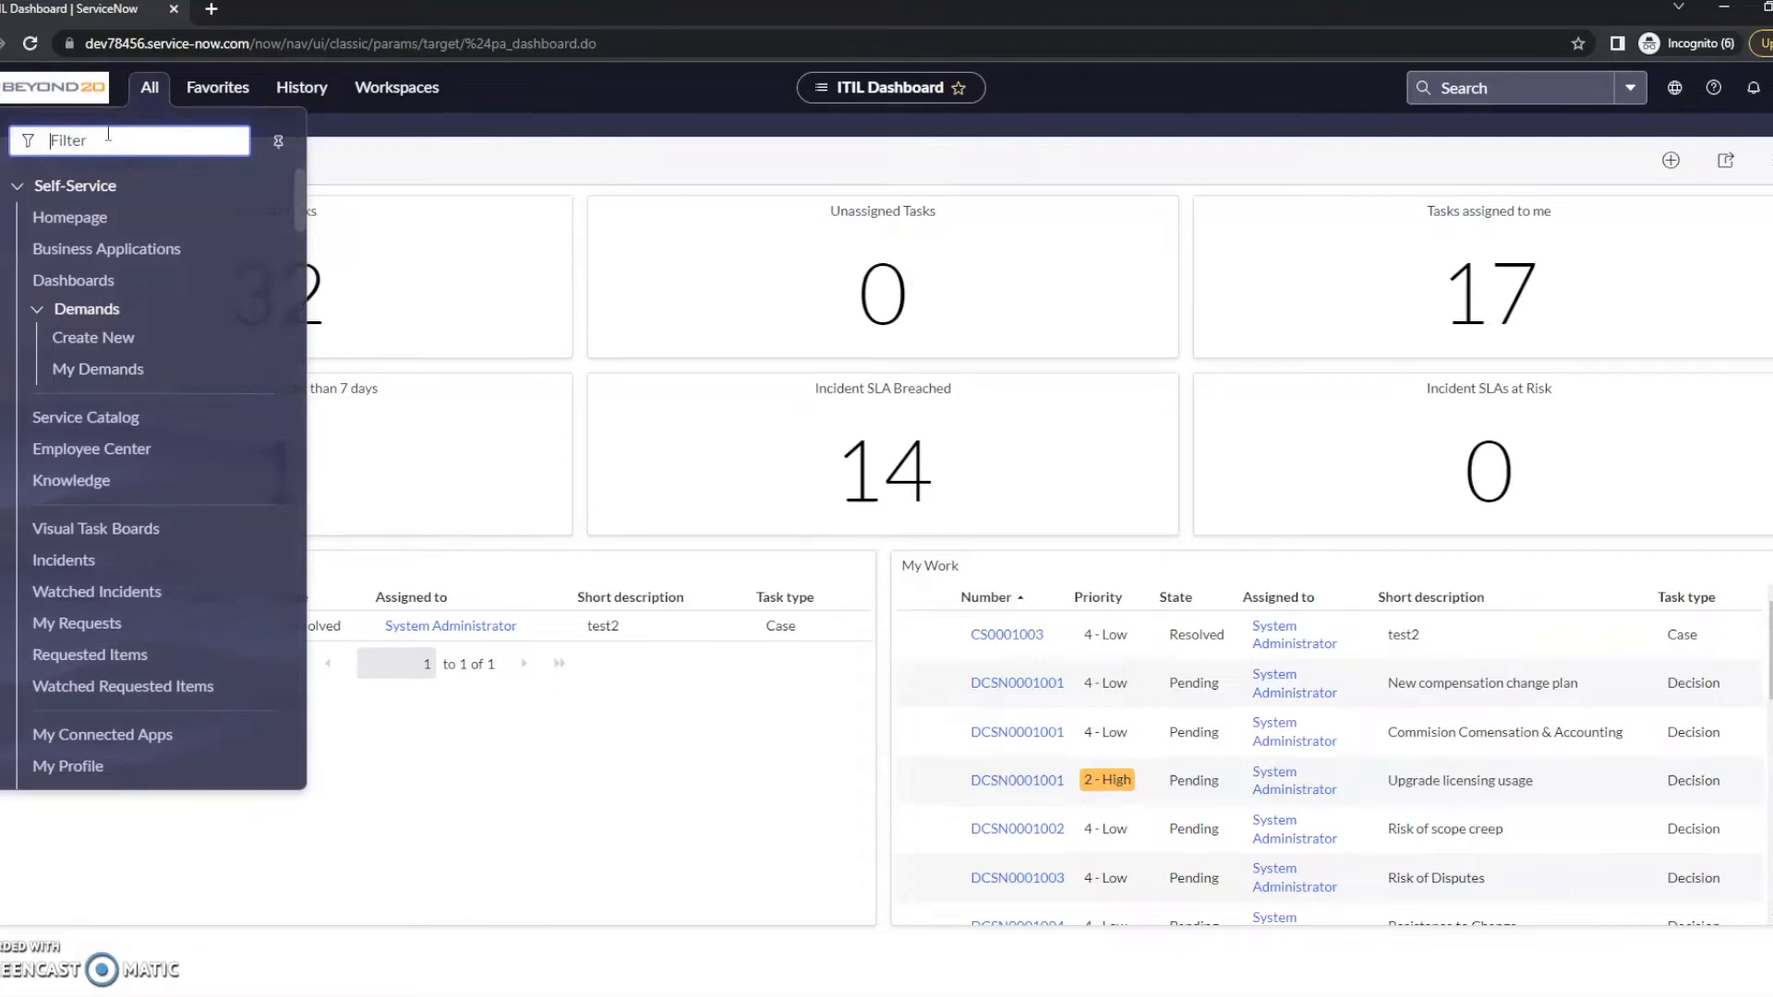
{"action": "type", "text": "sys_properties.list"}
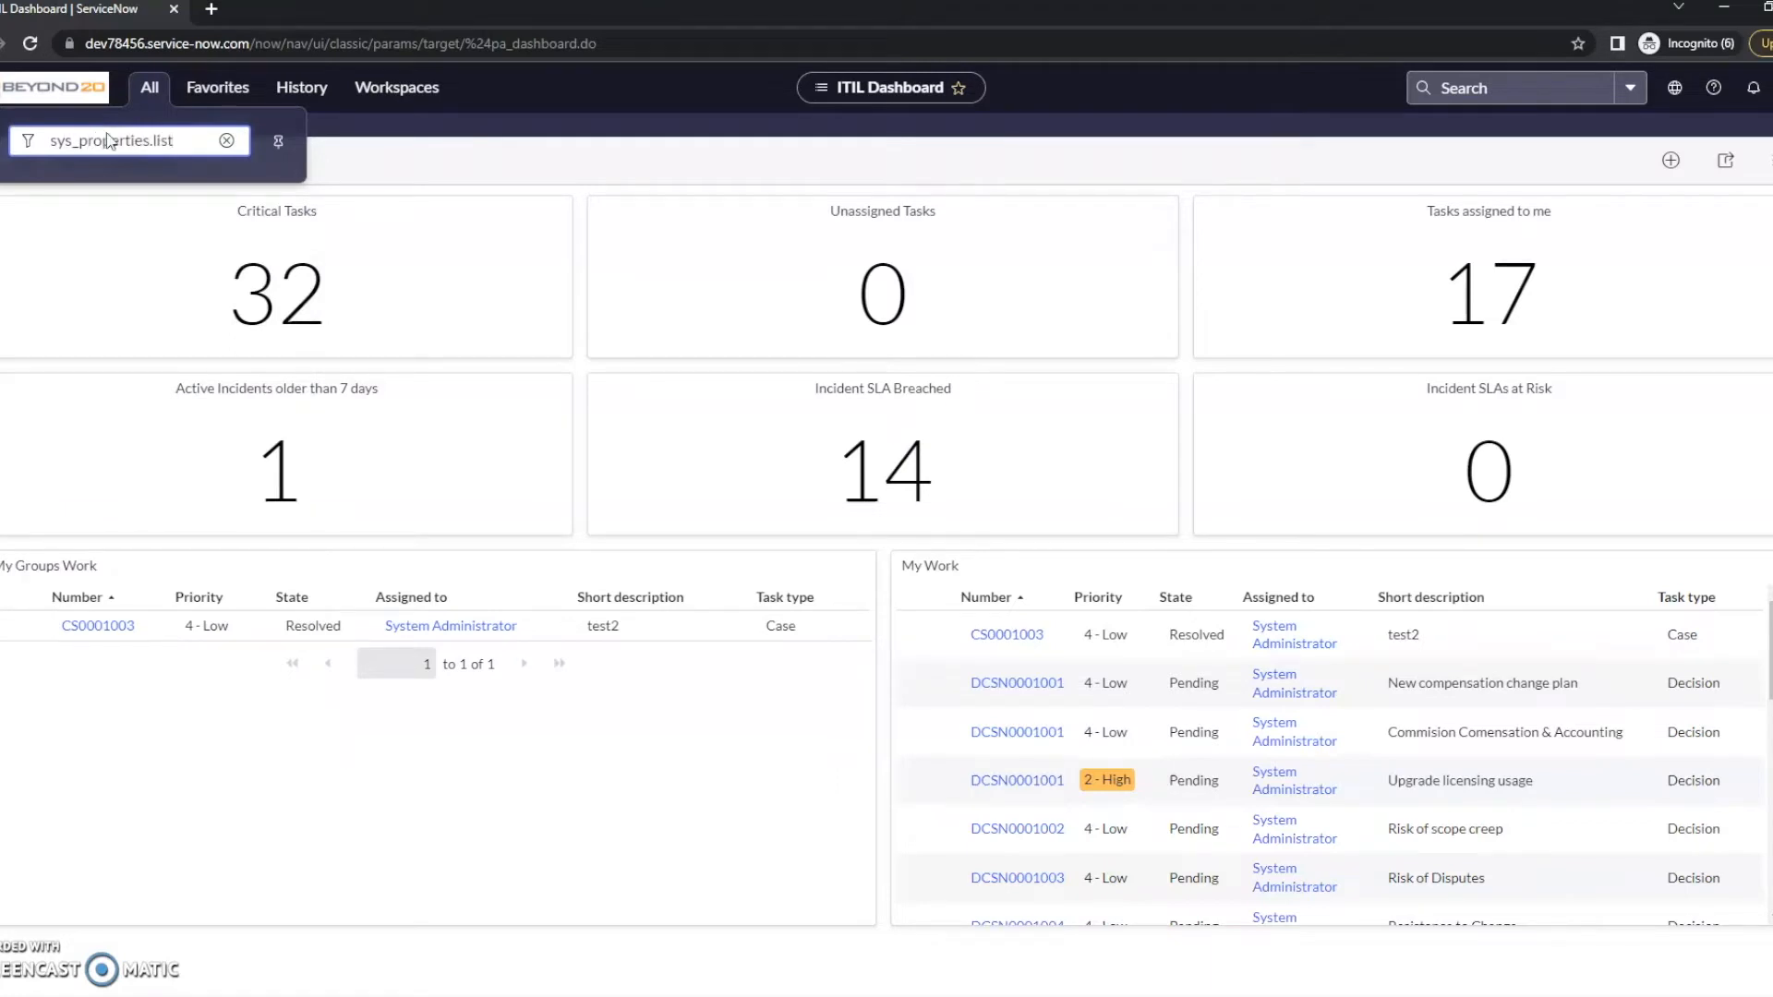
{"action": "key", "text": "Enter"}
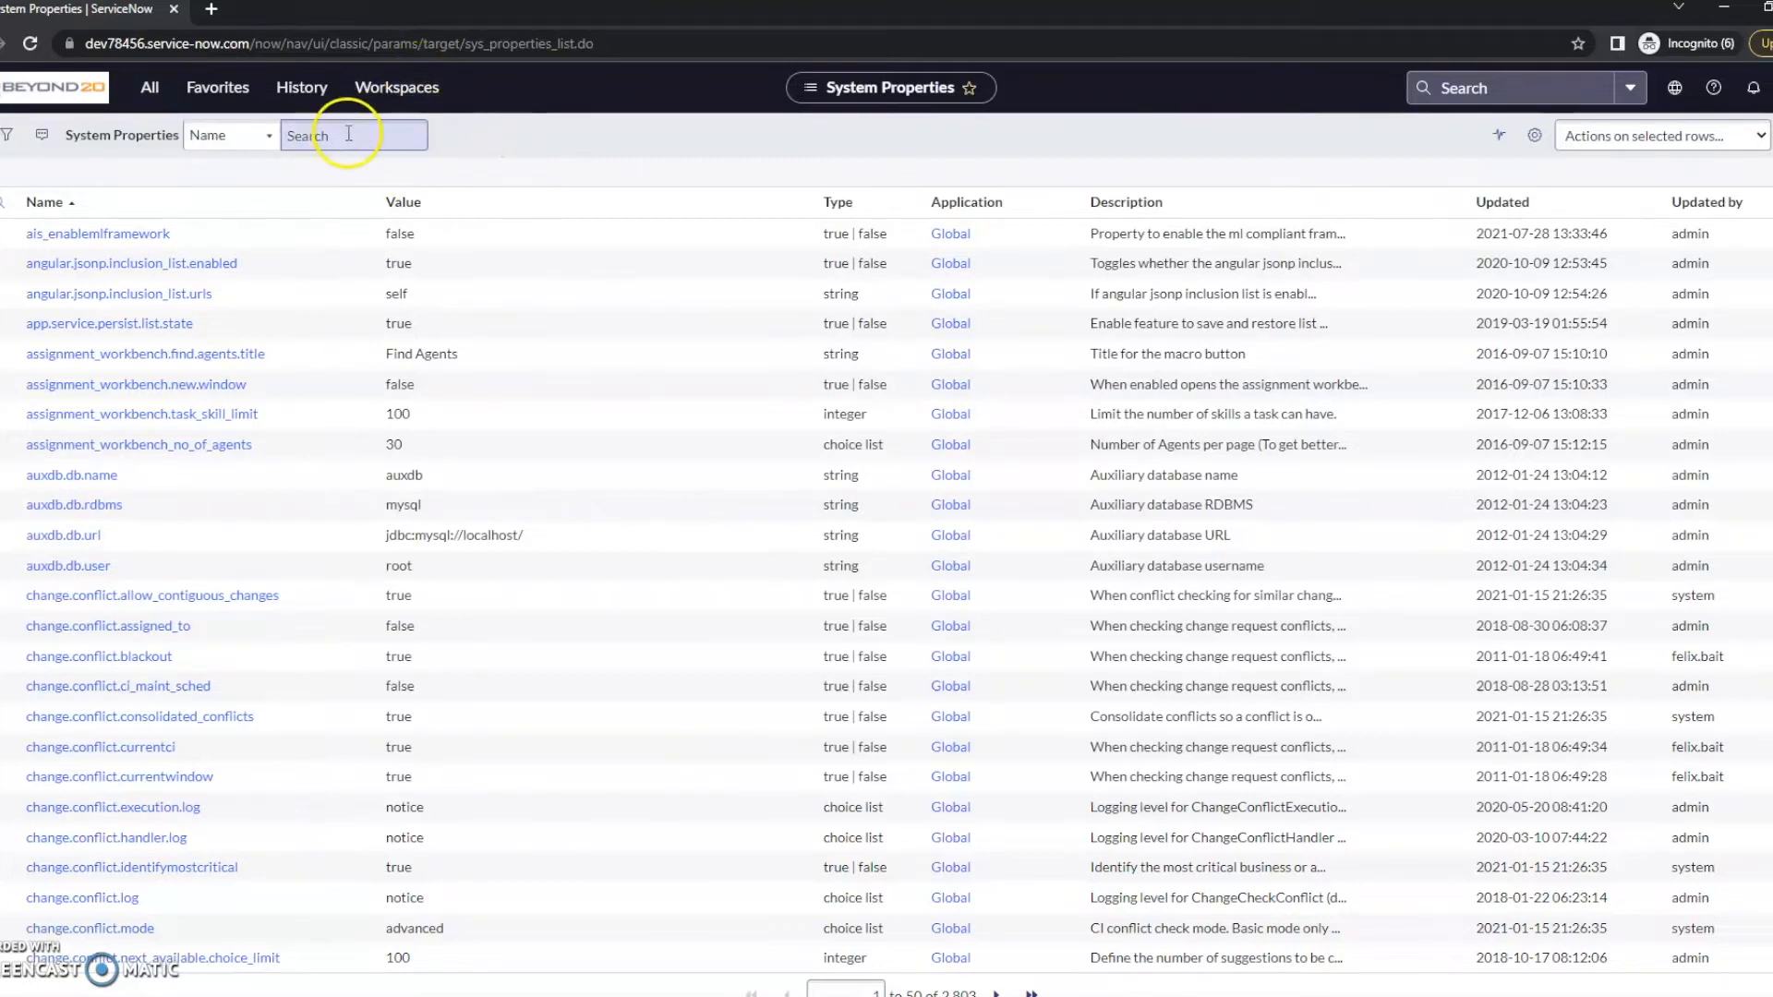
Step: Filter the property list by name to glide.ui.session_timeout, currently valued 90
{"action": "left_click", "coordinate": [353, 135]}
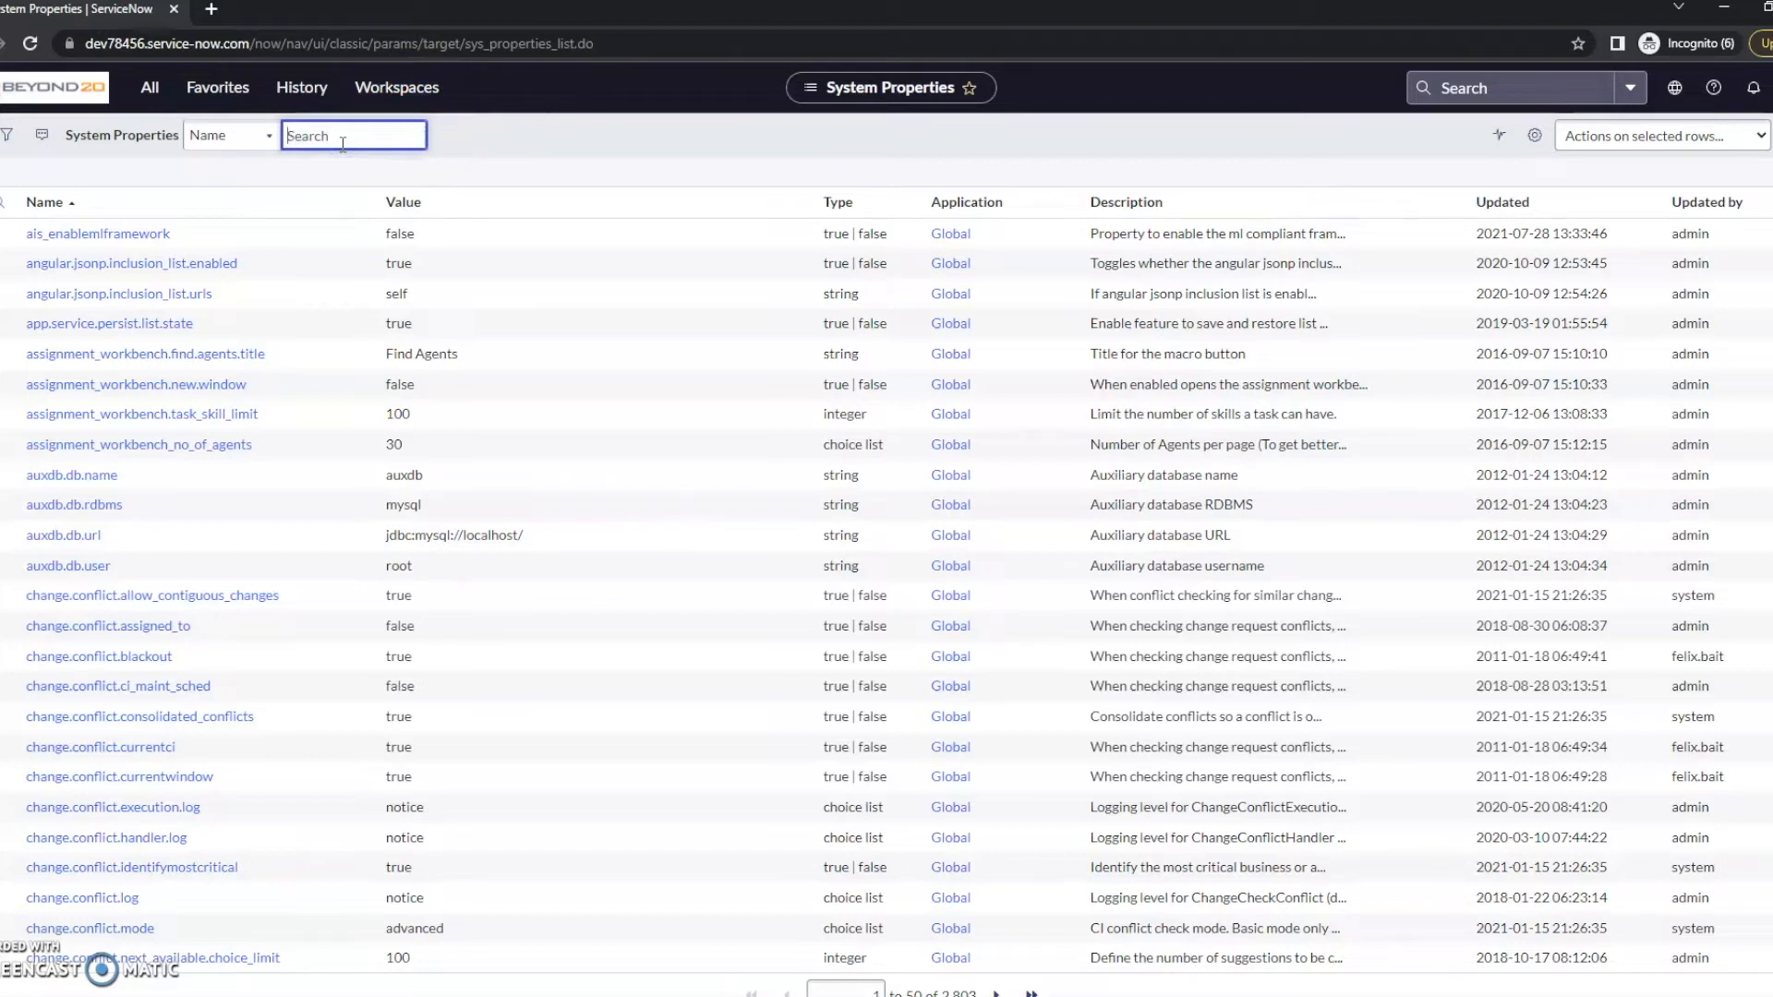
{"action": "type", "text": "glide.ui"}
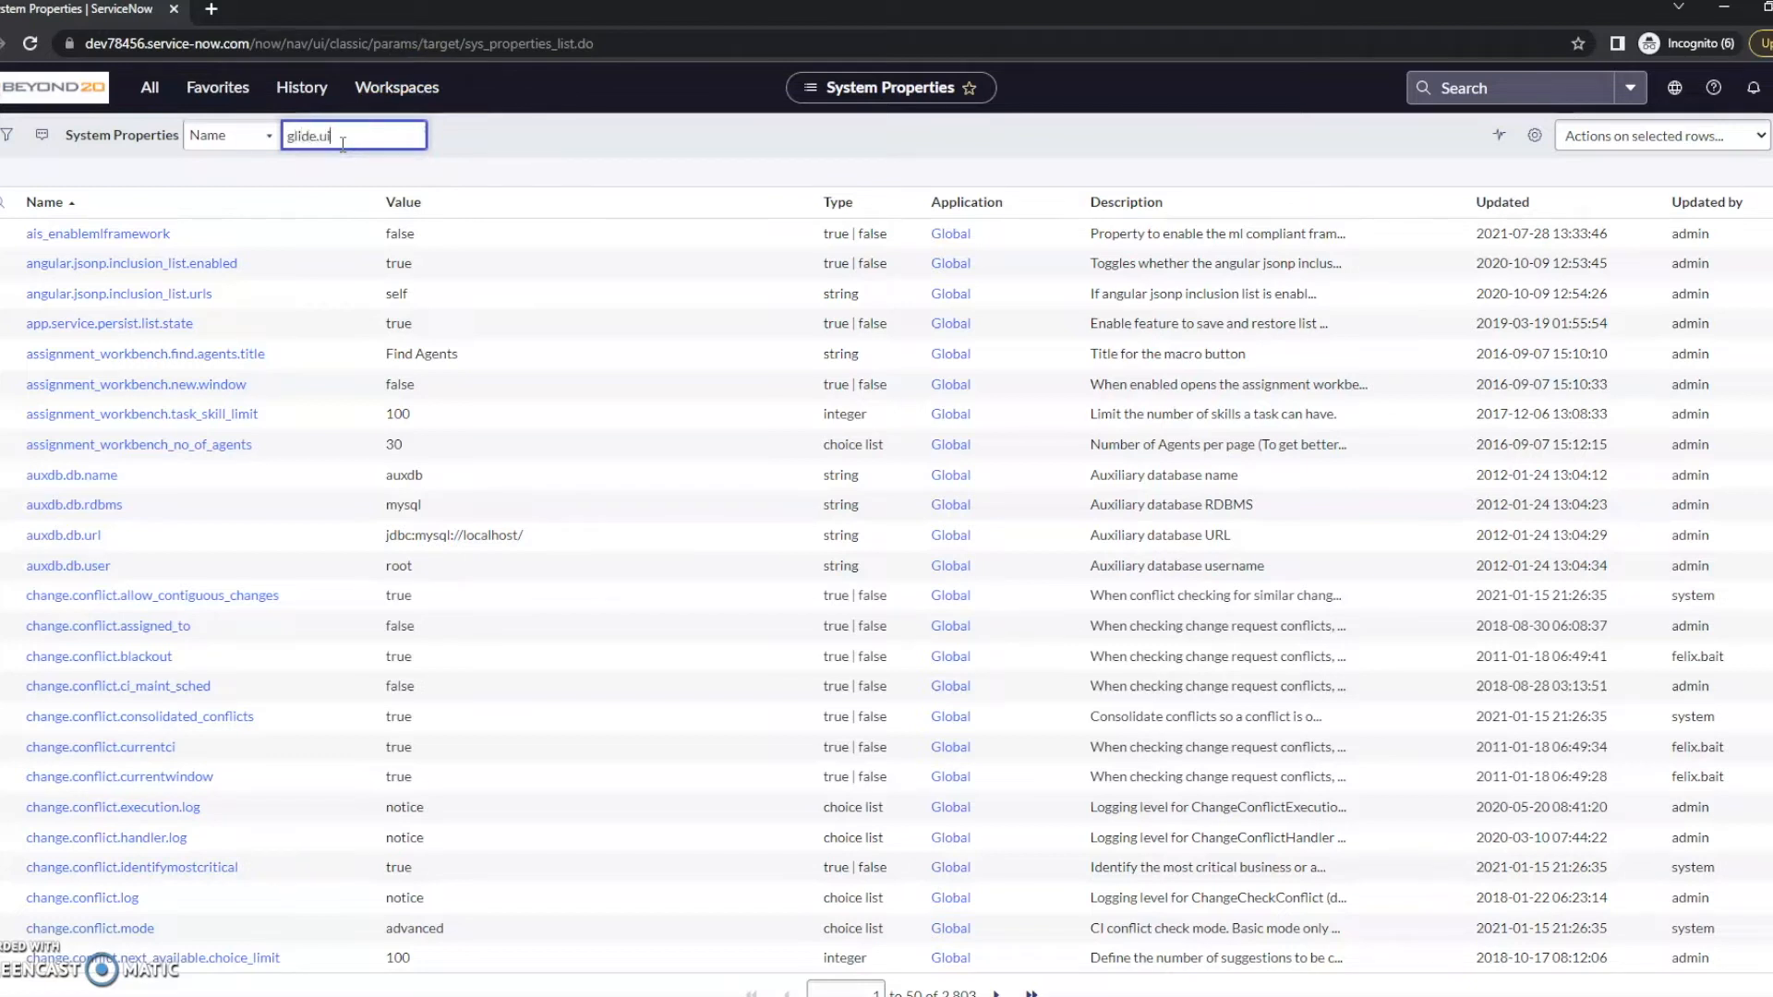
{"action": "type", "text": ".session_"}
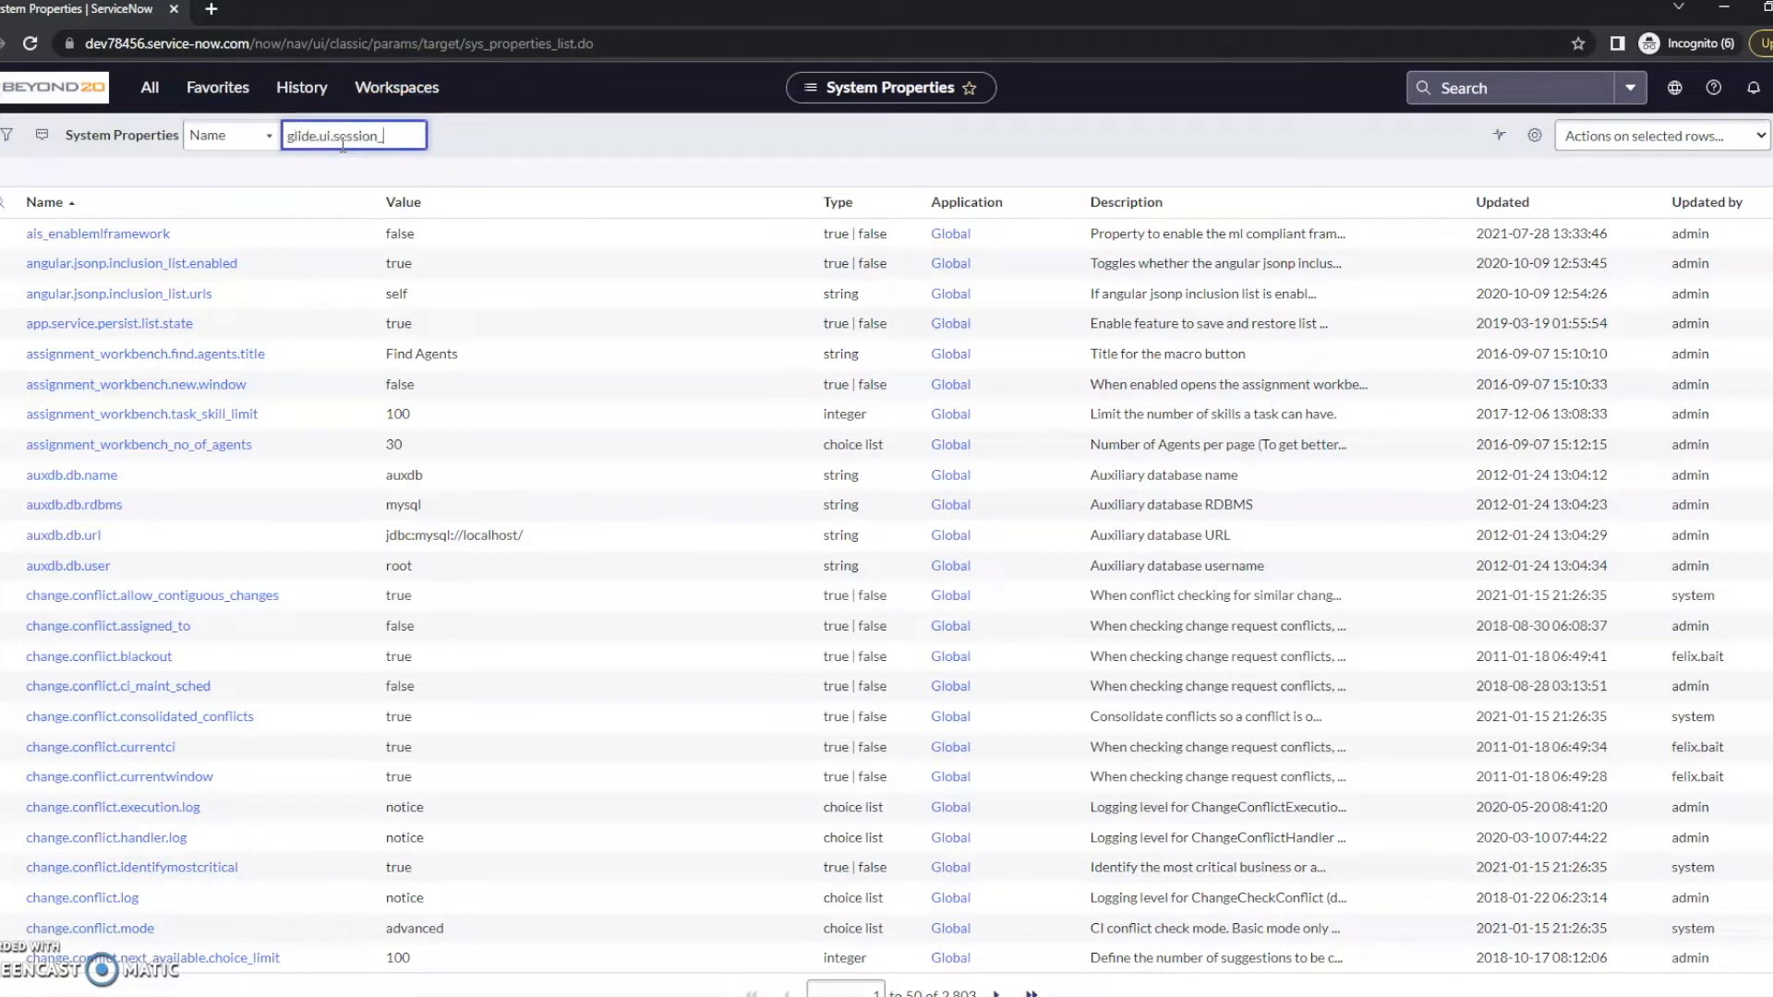
{"action": "type", "text": "timeout"}
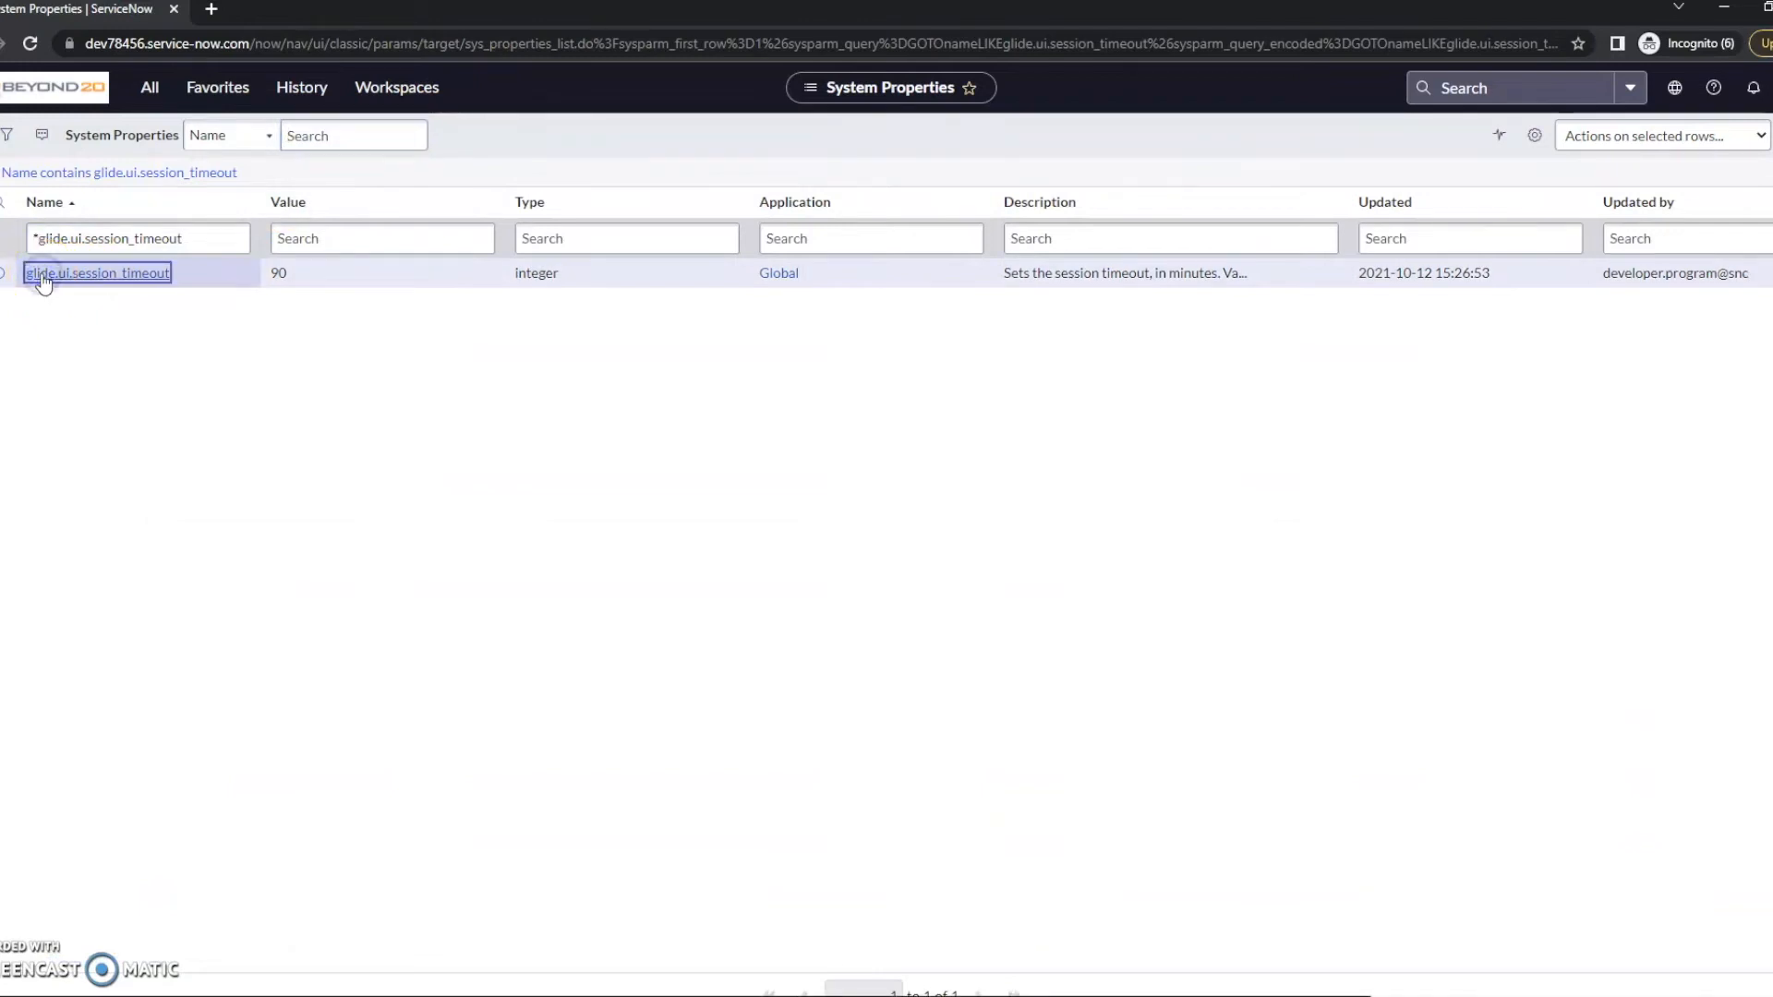
Step: Edit the glide.ui.session_timeout record's value from 90 to 60, reviewing the 1440-minute limit note
{"action": "left_click", "coordinate": [96, 273]}
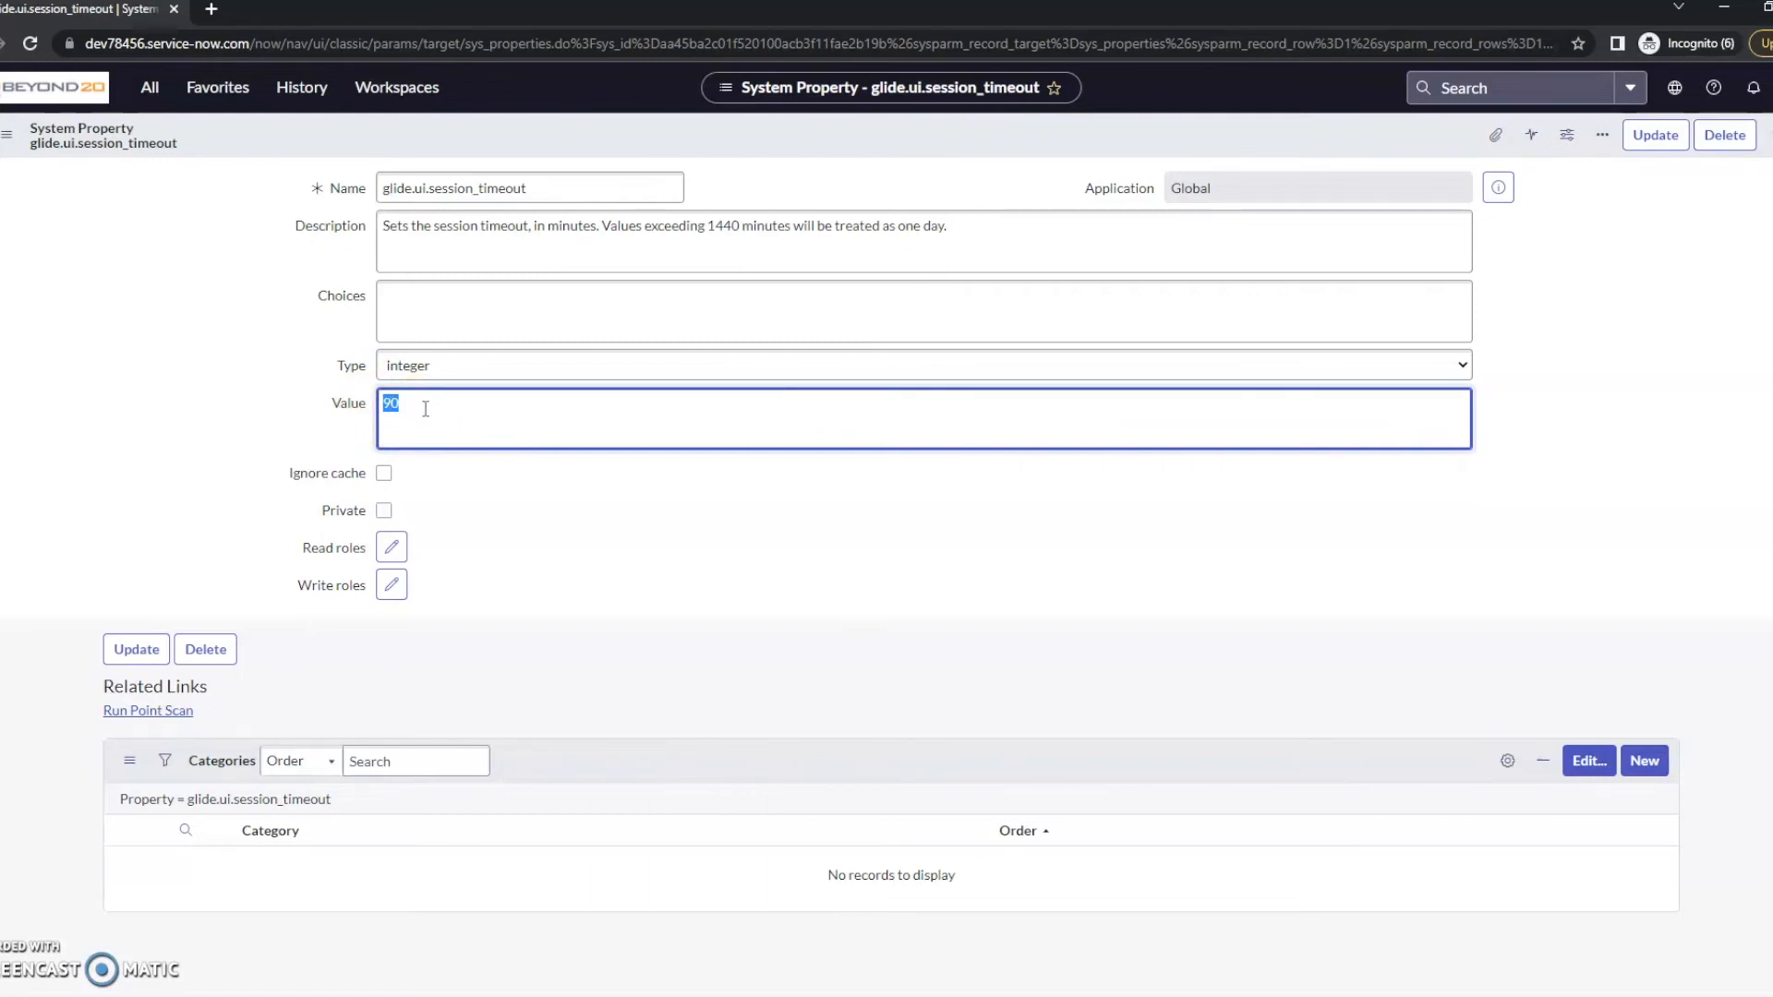
{"action": "type", "text": "60"}
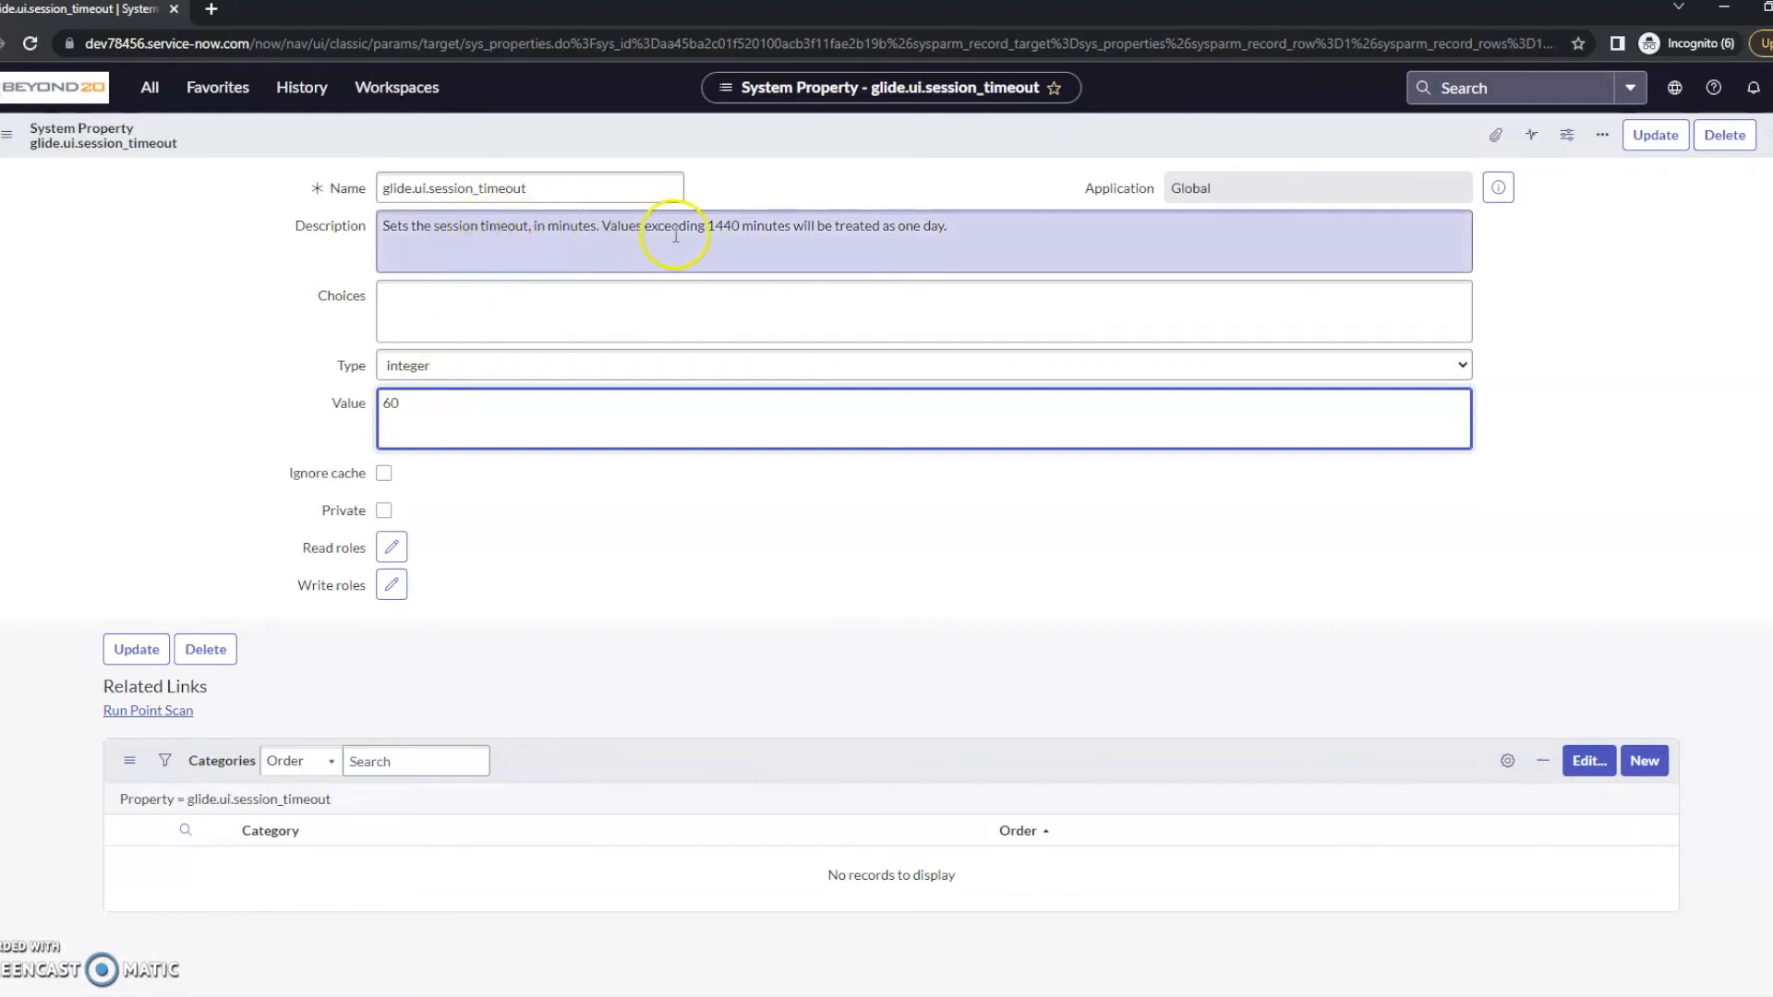
{"action": "mouse_move", "coordinate": [822, 243]}
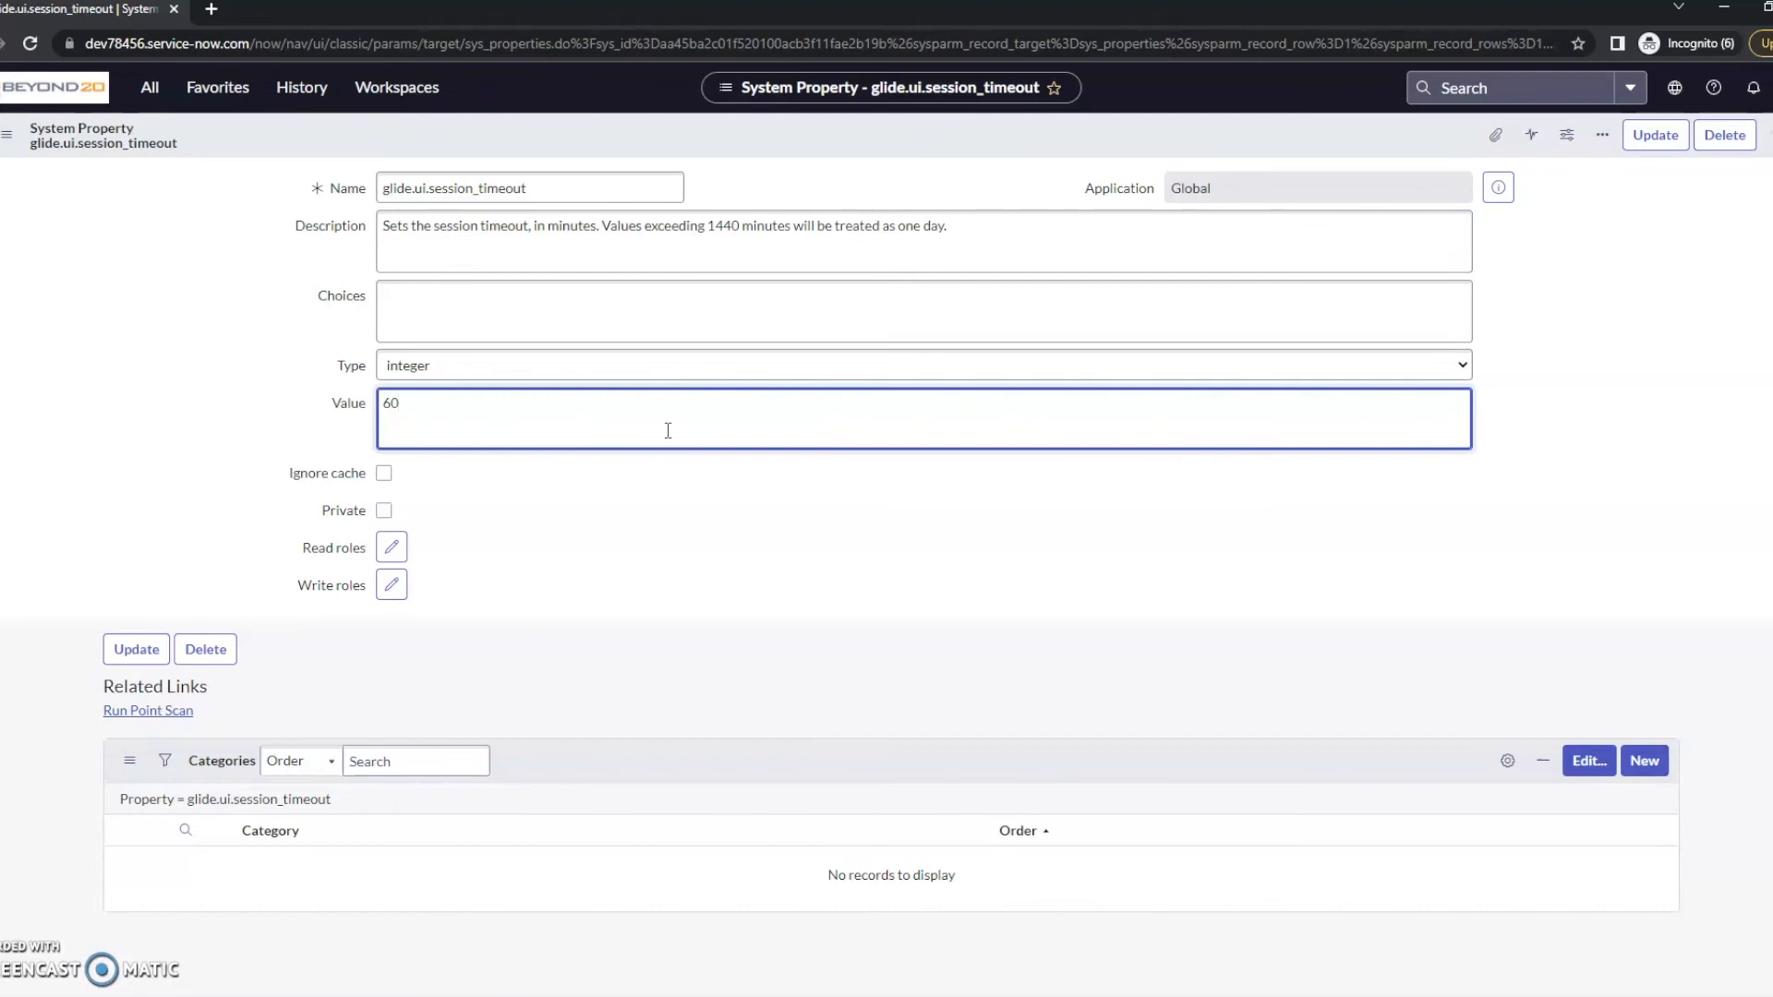
{"action": "triple_click", "coordinate": [701, 236]}
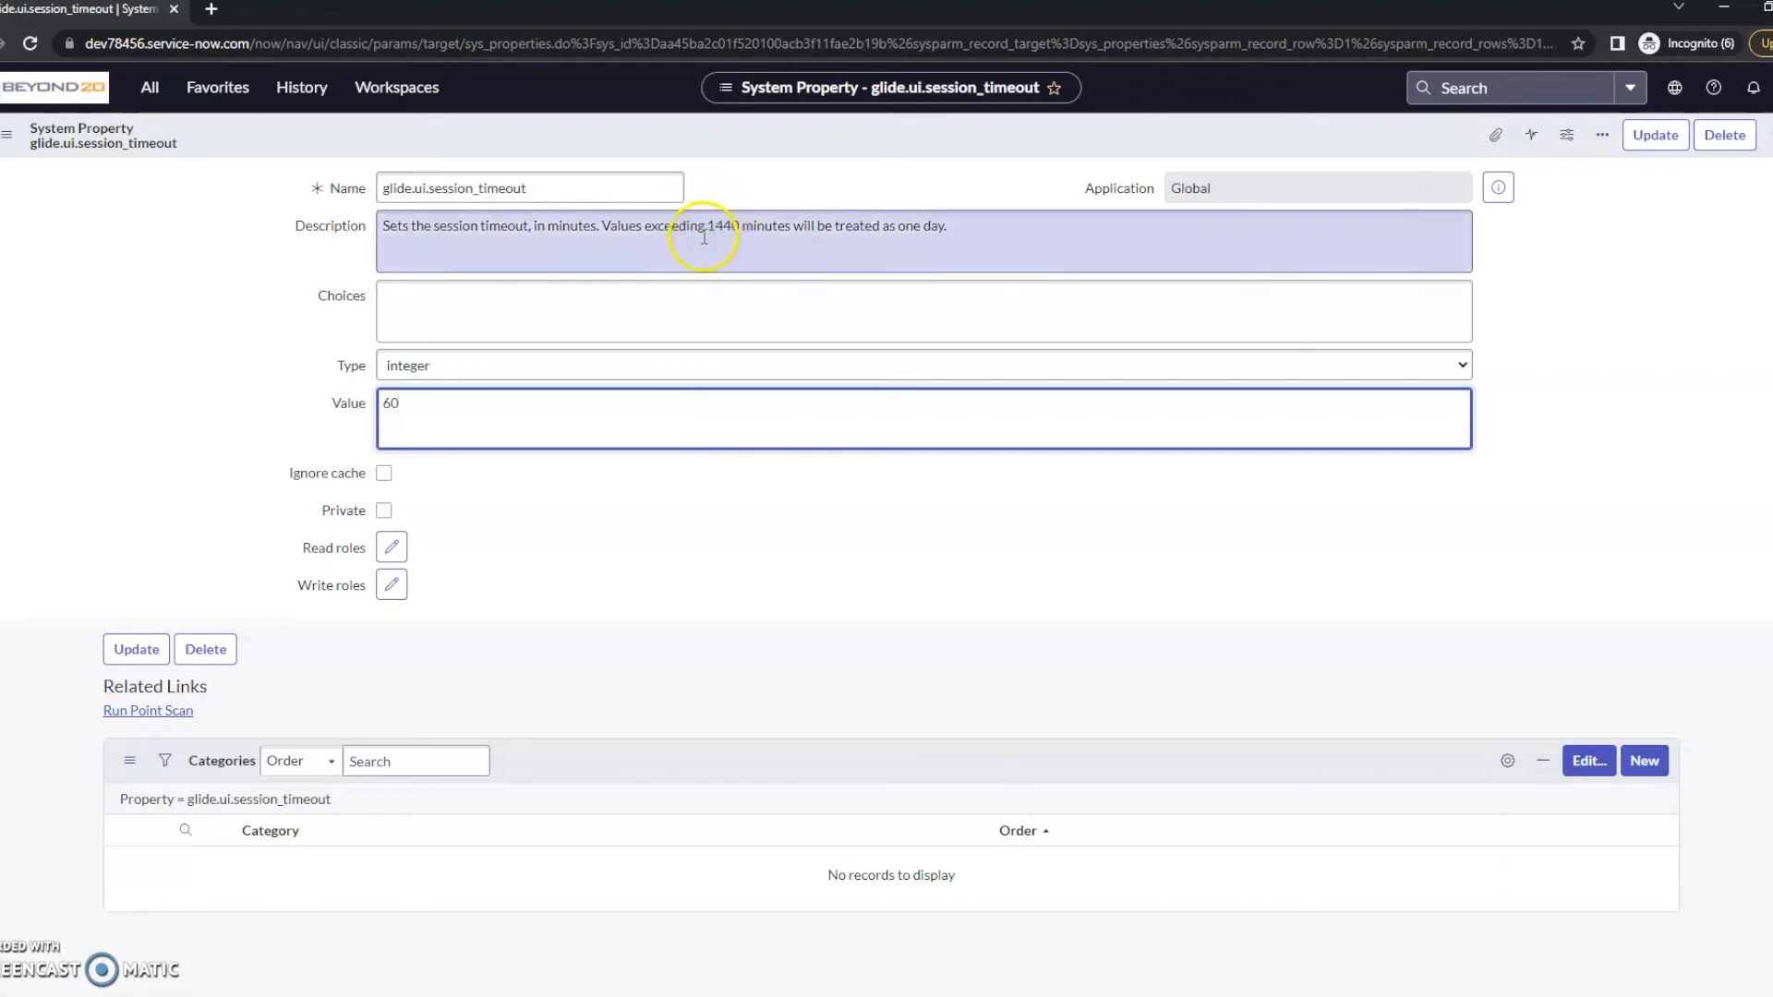
{"action": "mouse_move", "coordinate": [882, 223]}
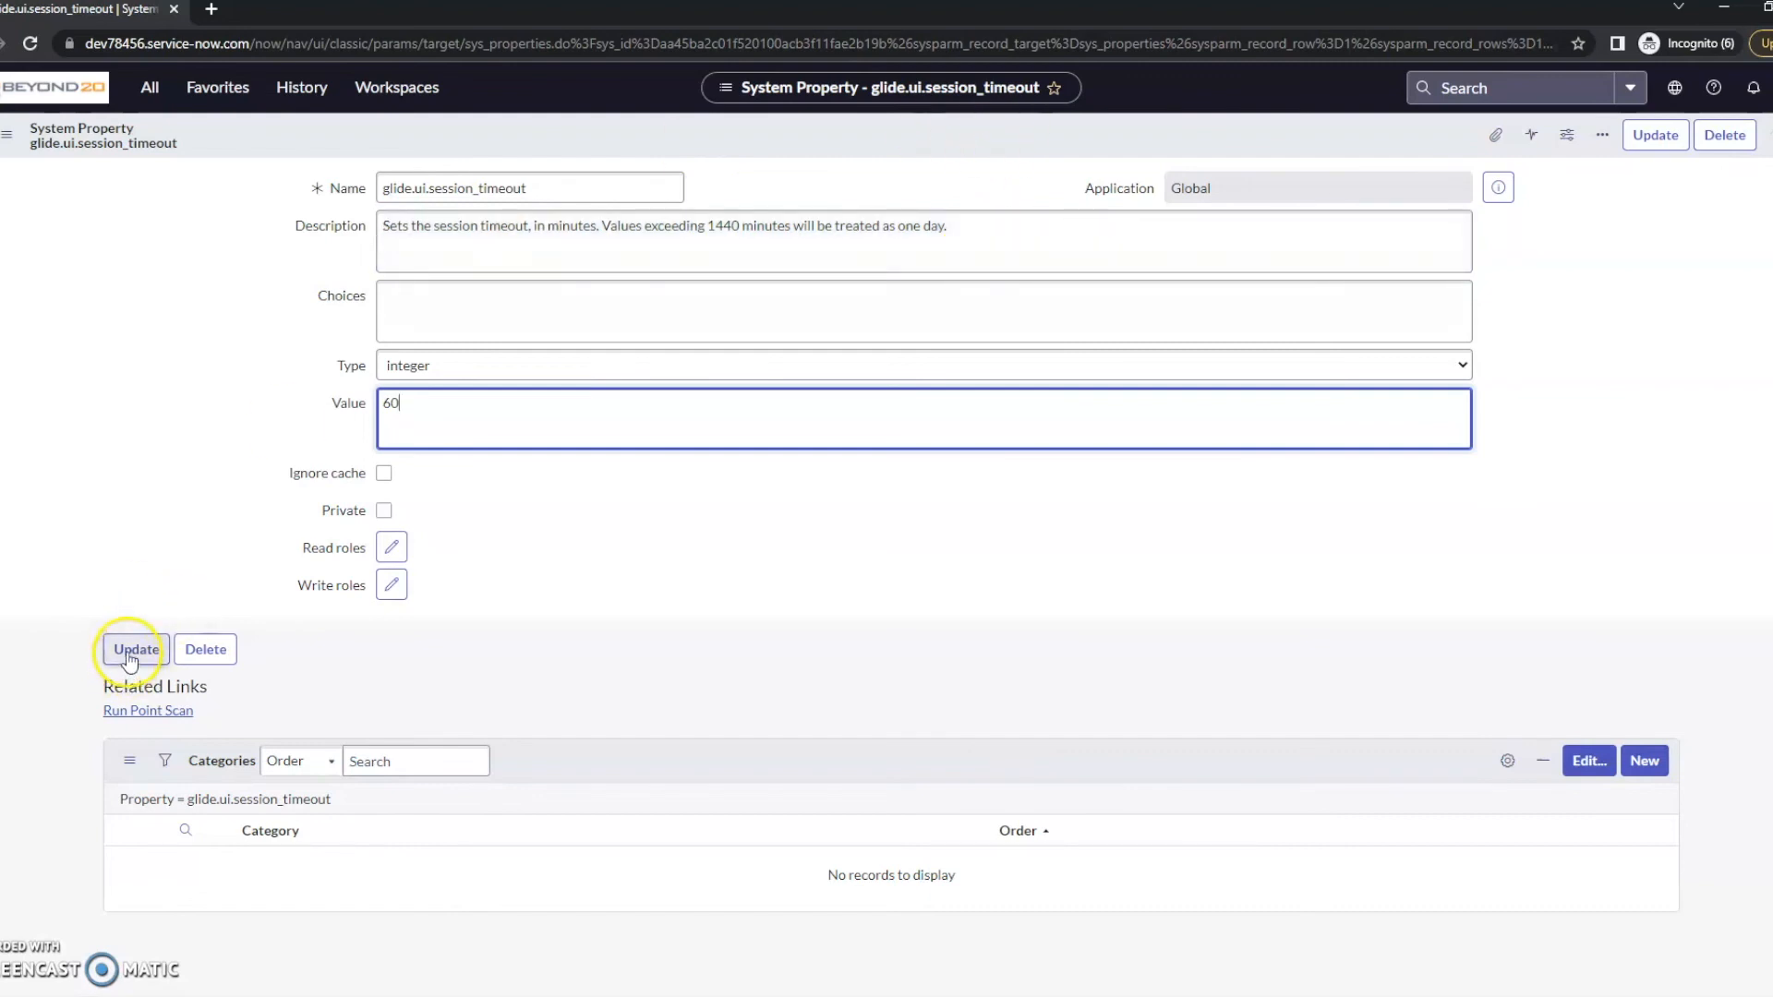
Step: Update the record so the filtered list shows glide.ui.session_timeout at 60
{"action": "left_click", "coordinate": [135, 650]}
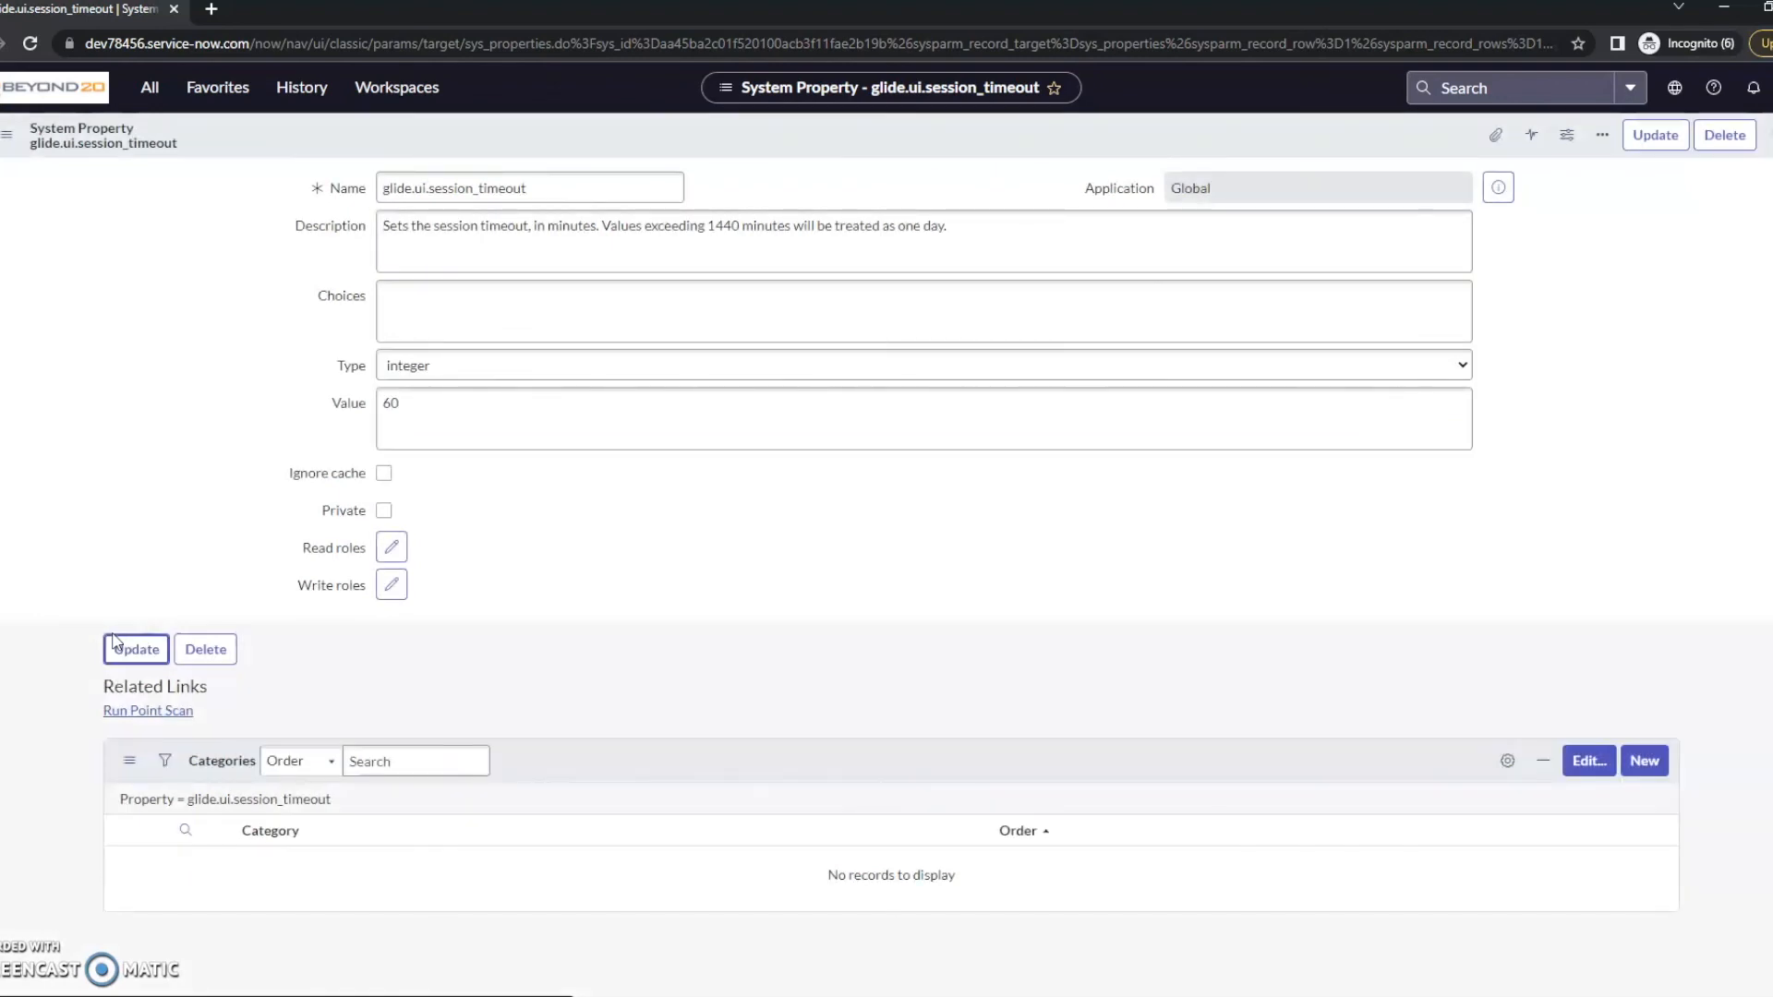
{"action": "left_click", "coordinate": [134, 650]}
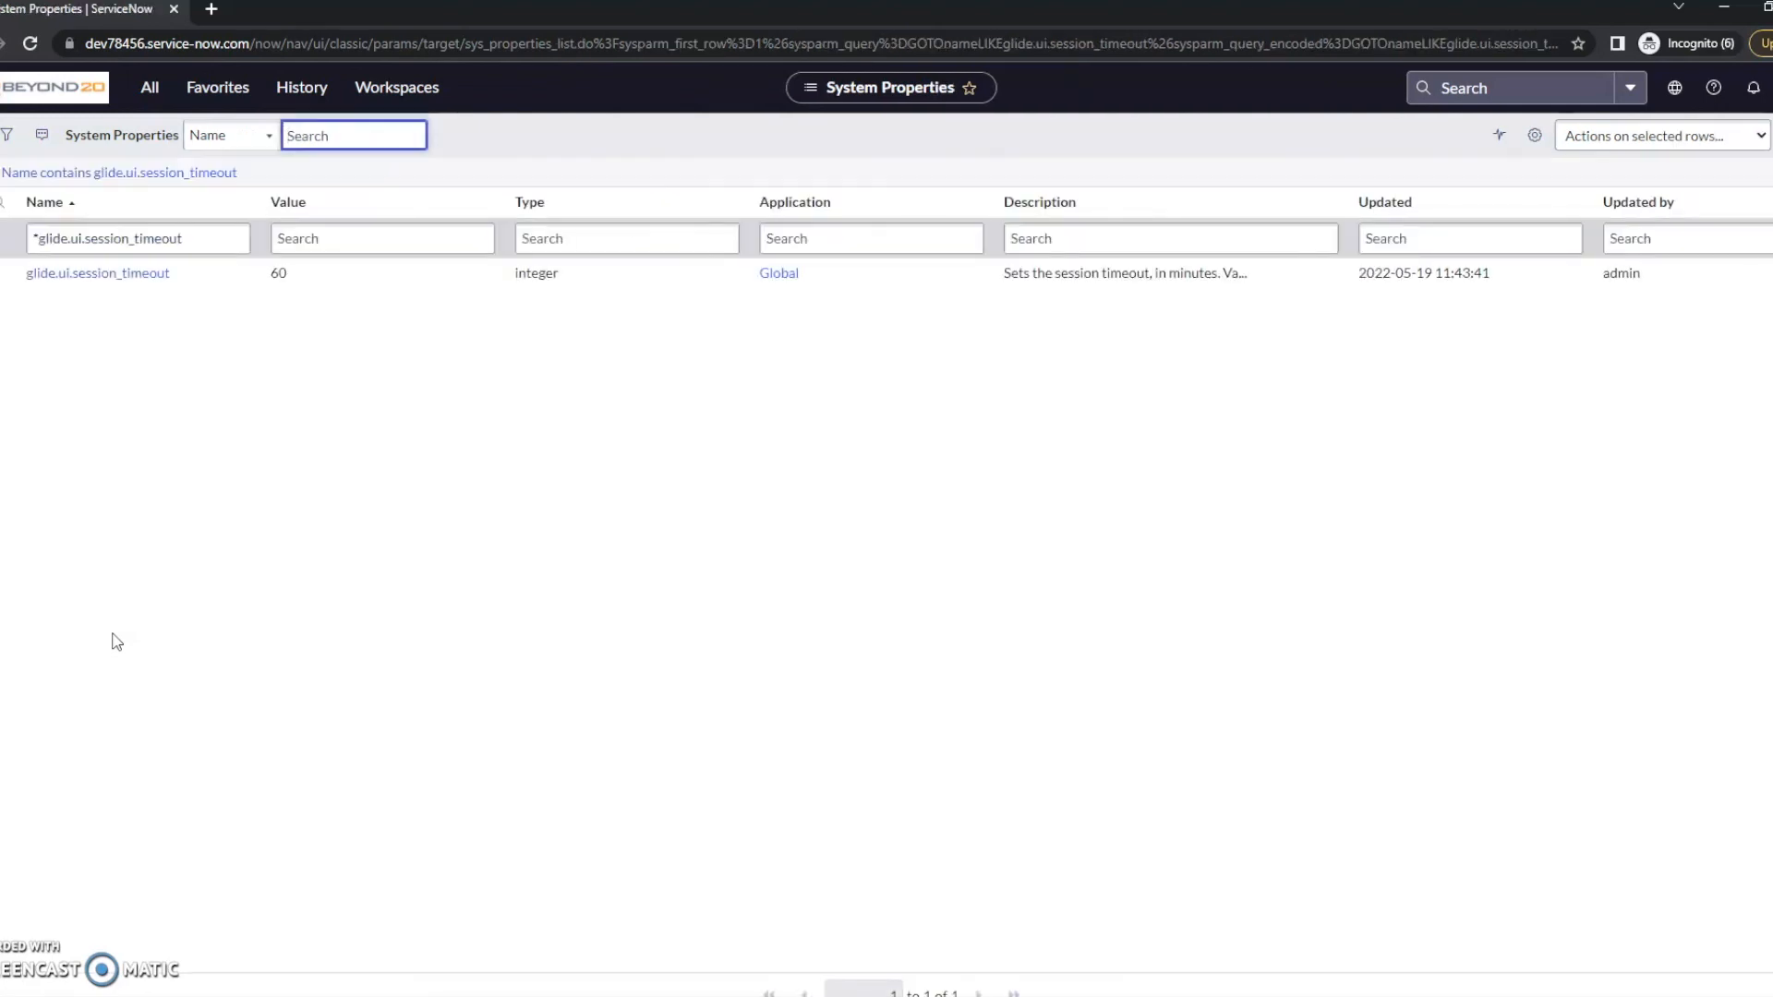